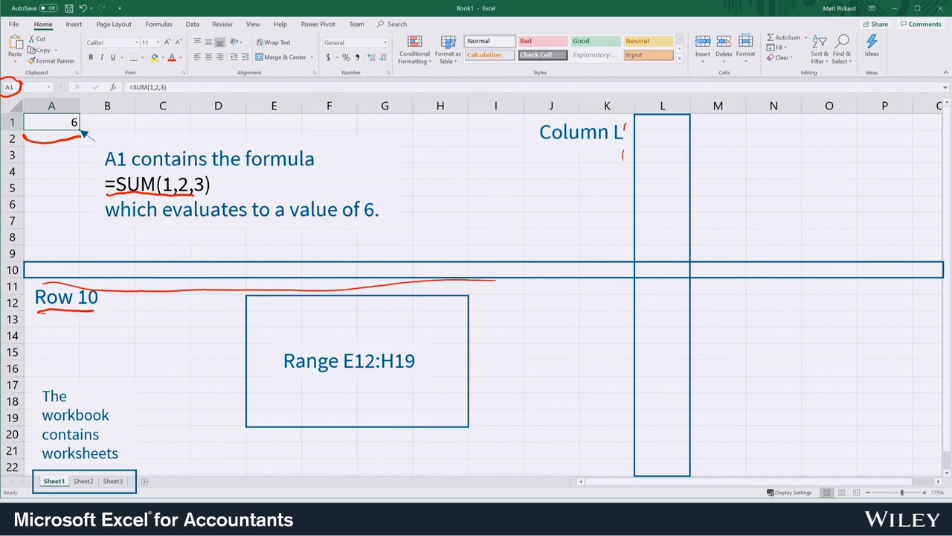
# Dismiss the illustration to reveal the empty Sheet1 of Book1.
pyautogui.moveTo(624, 153); pyautogui.dragTo(625, 428)
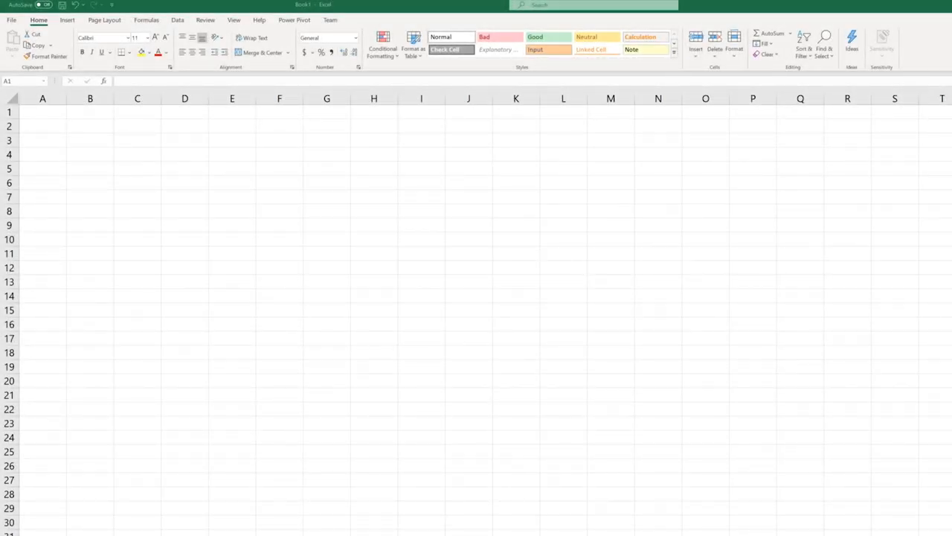
pyautogui.click(42, 112)
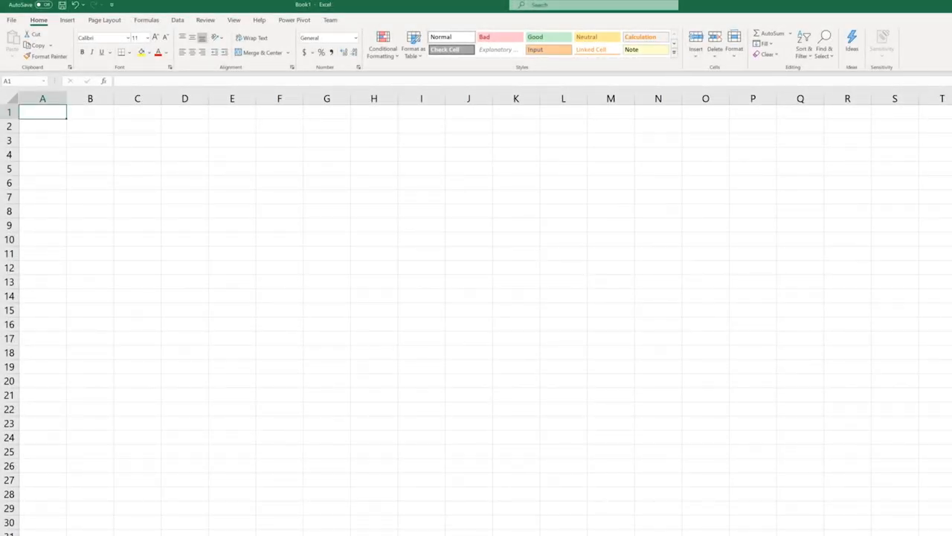
pyautogui.click(262, 236)
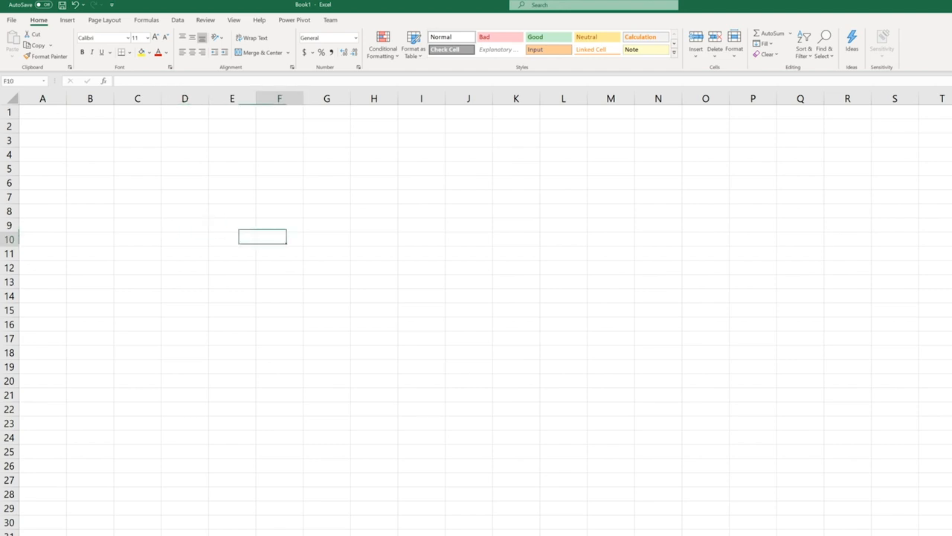
pyautogui.click(279, 238)
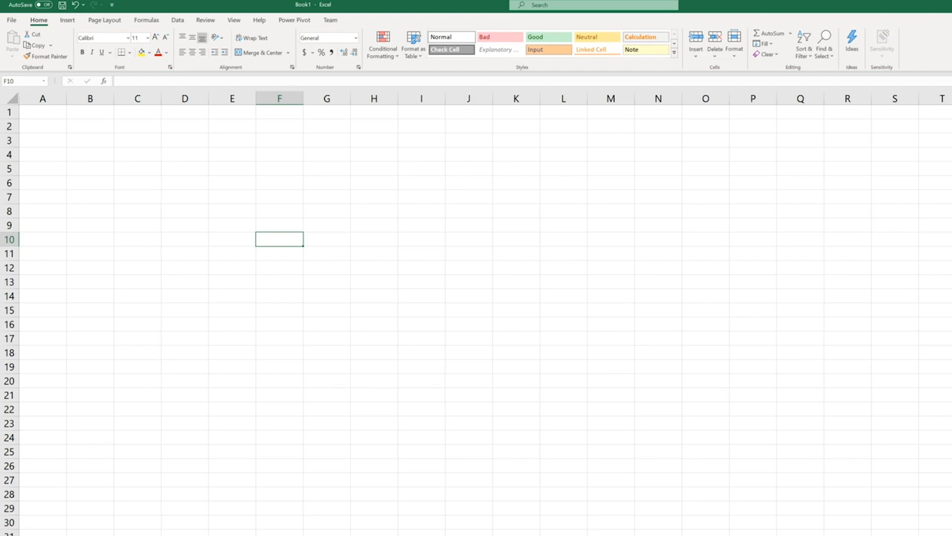
pyautogui.click(43, 112)
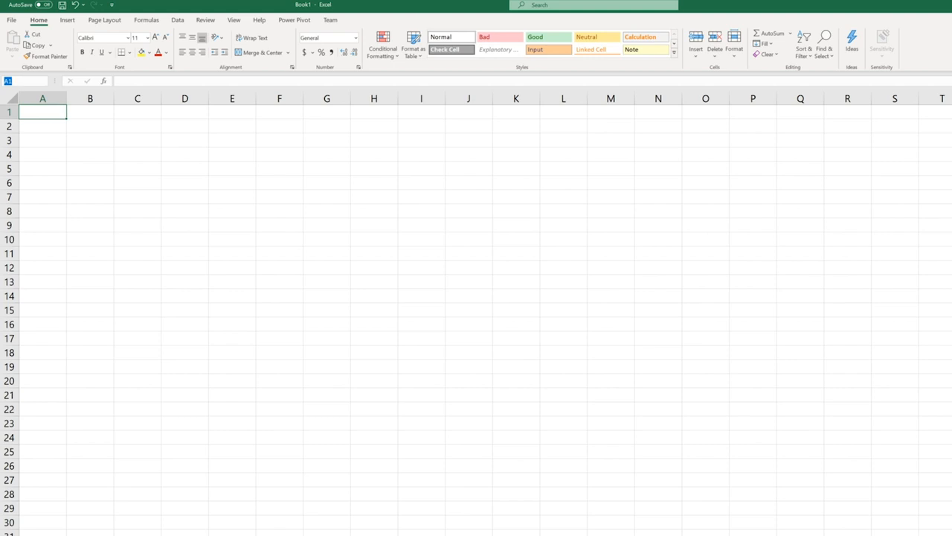
pyautogui.moveTo(43, 112); pyautogui.dragTo(137, 182)
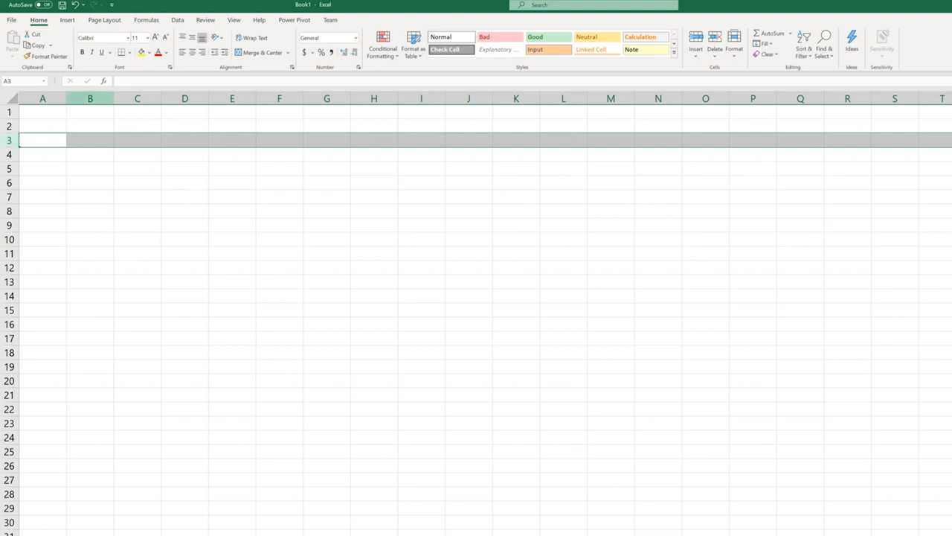
pyautogui.click(90, 98)
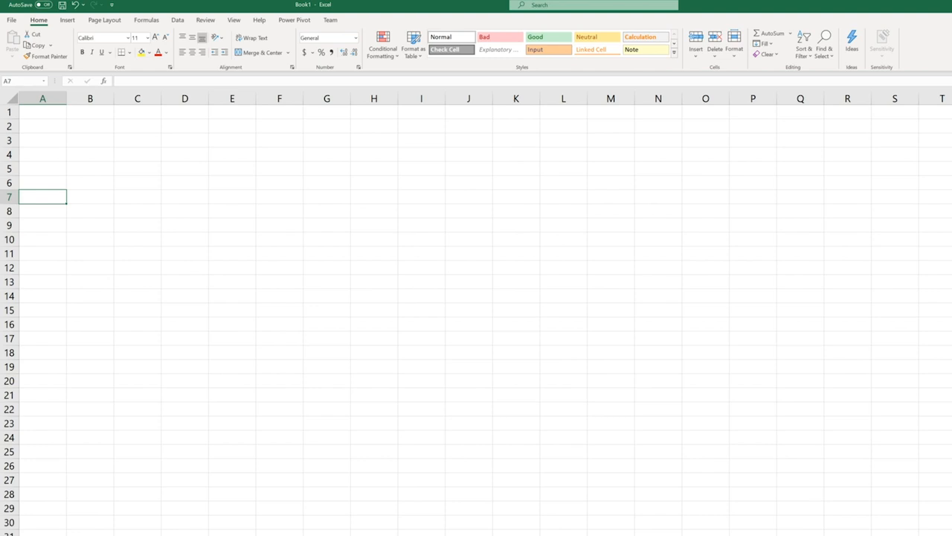
pyautogui.click(10, 195)
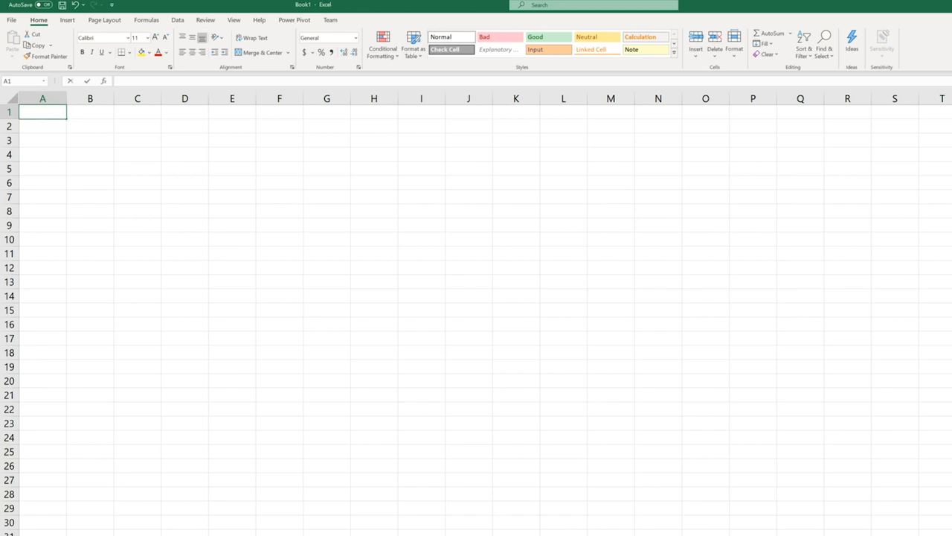
# Enter 8 in A1 and give C1 the formula =A1 so it shows 8.
pyautogui.write('6')
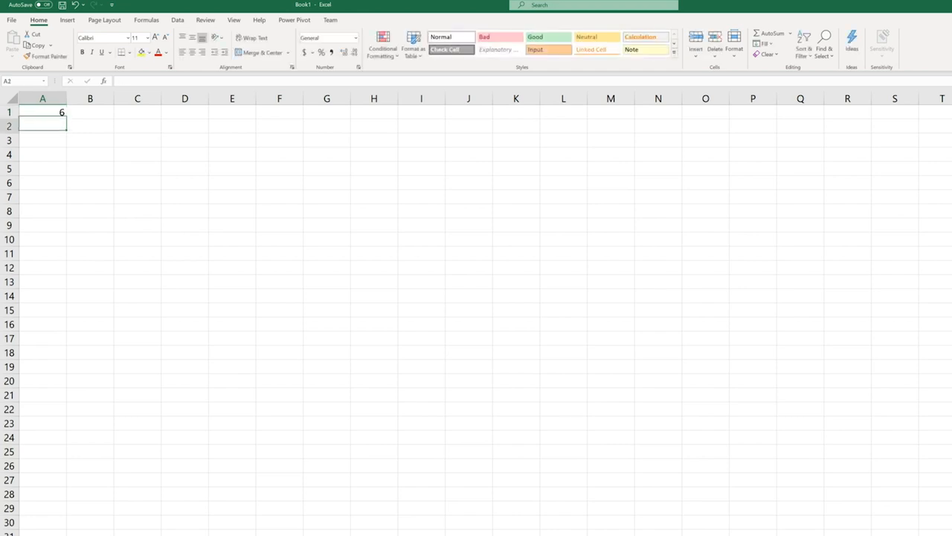
pyautogui.click(136, 126)
pyautogui.write('=')
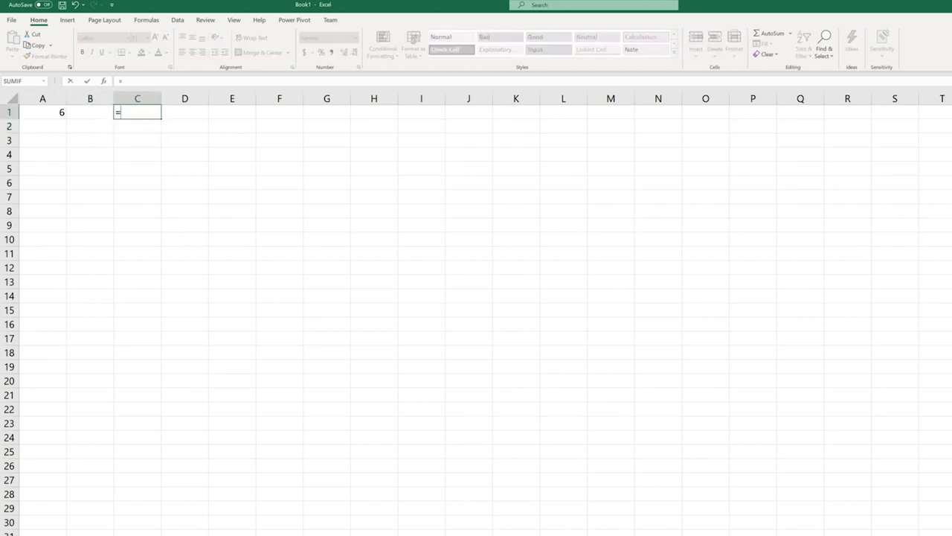
pyautogui.click(43, 112)
pyautogui.write('8')
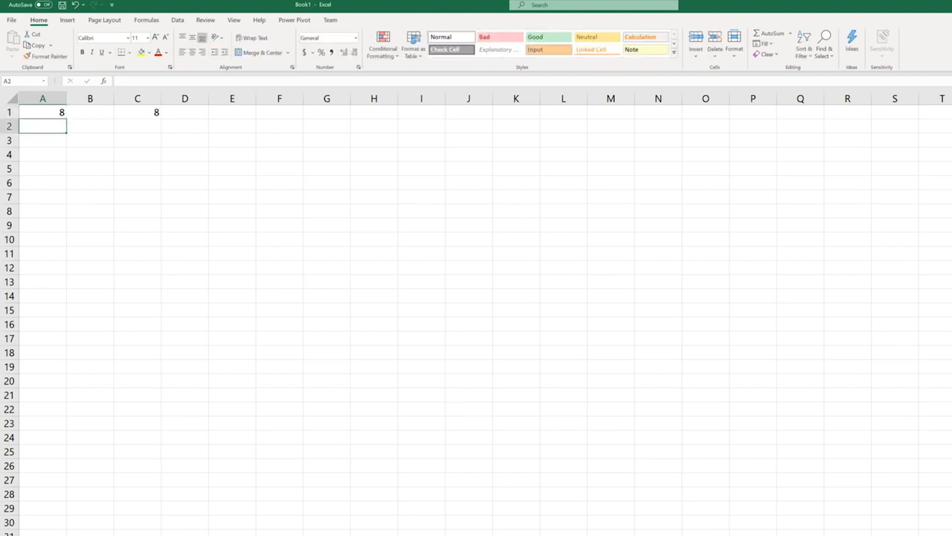
pyautogui.click(184, 97)
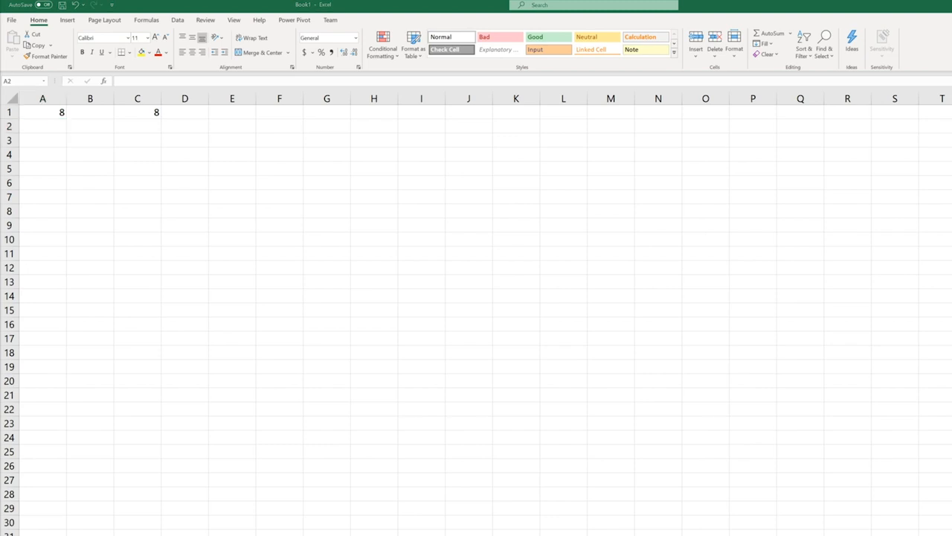
pyautogui.click(42, 125)
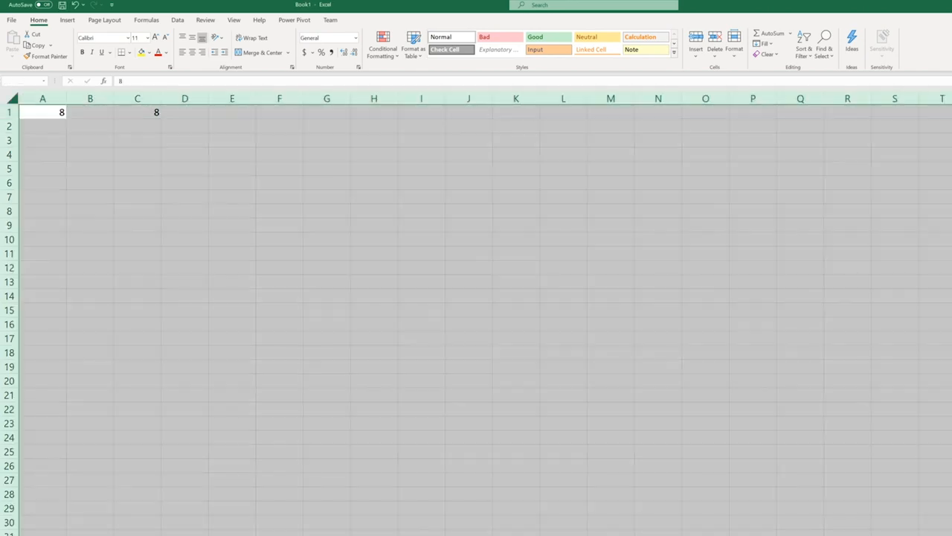
pyautogui.click(43, 111)
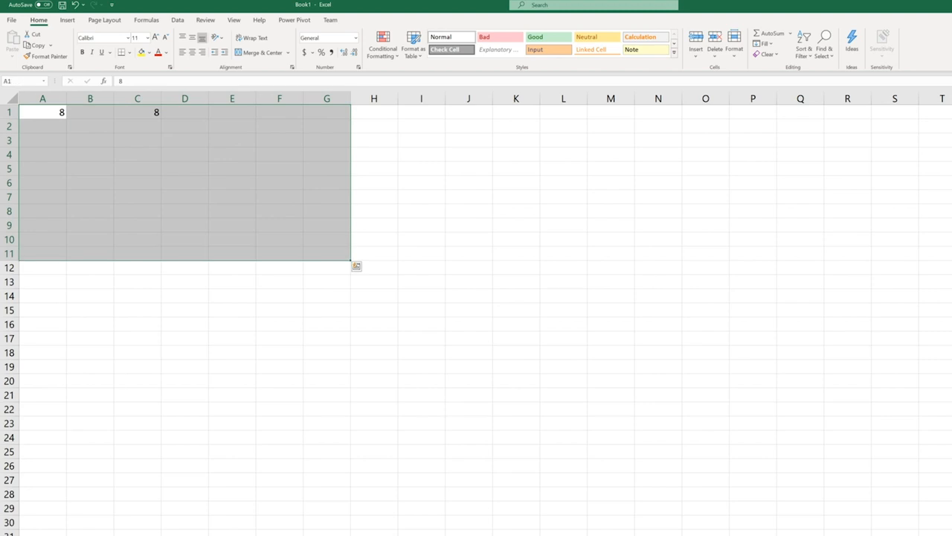
pyautogui.click(184, 196)
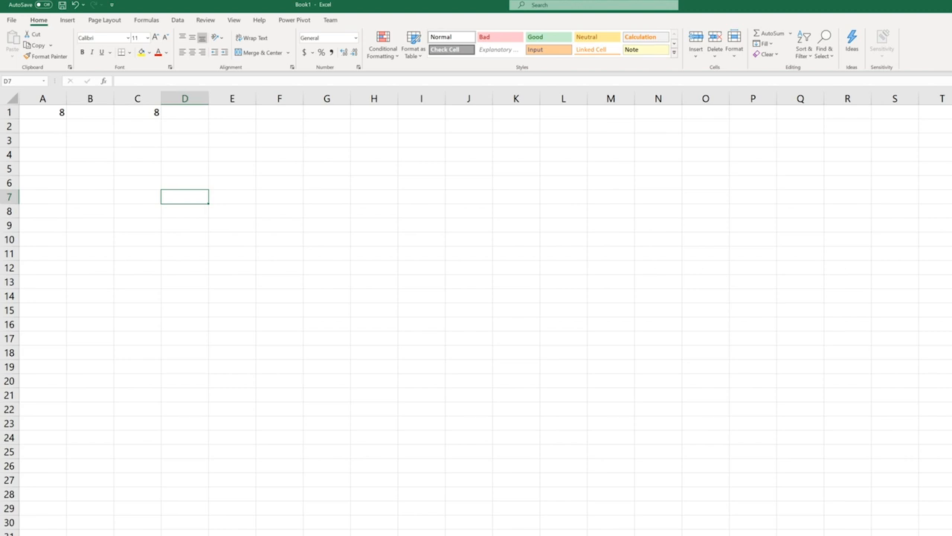
# Replace C1's =A1 reference with =SUM(1,2,3).
pyautogui.click(136, 112)
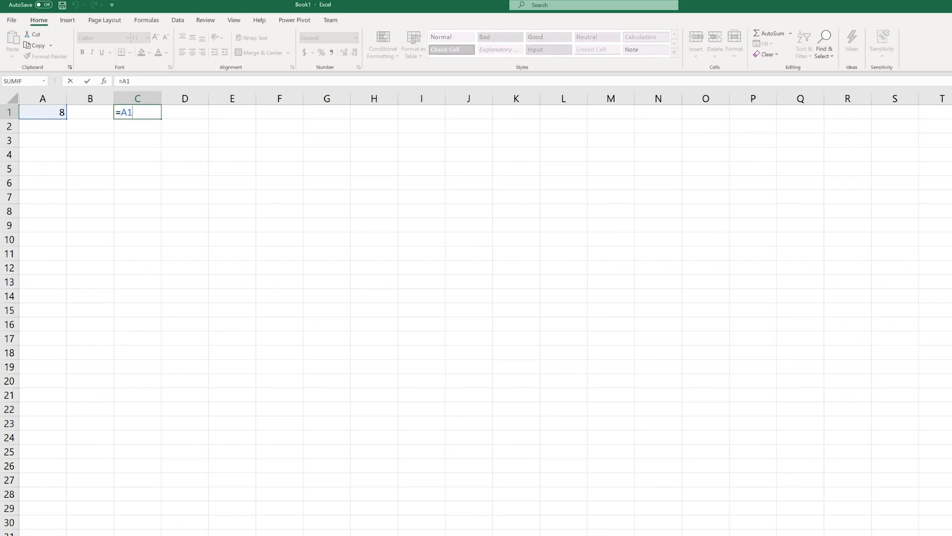
pyautogui.press('Backspace')
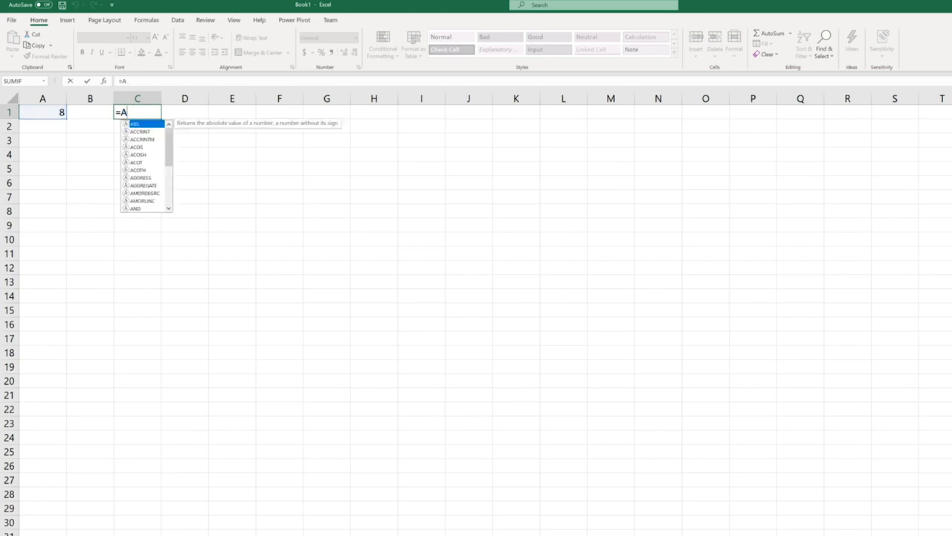
pyautogui.write('SUM(')
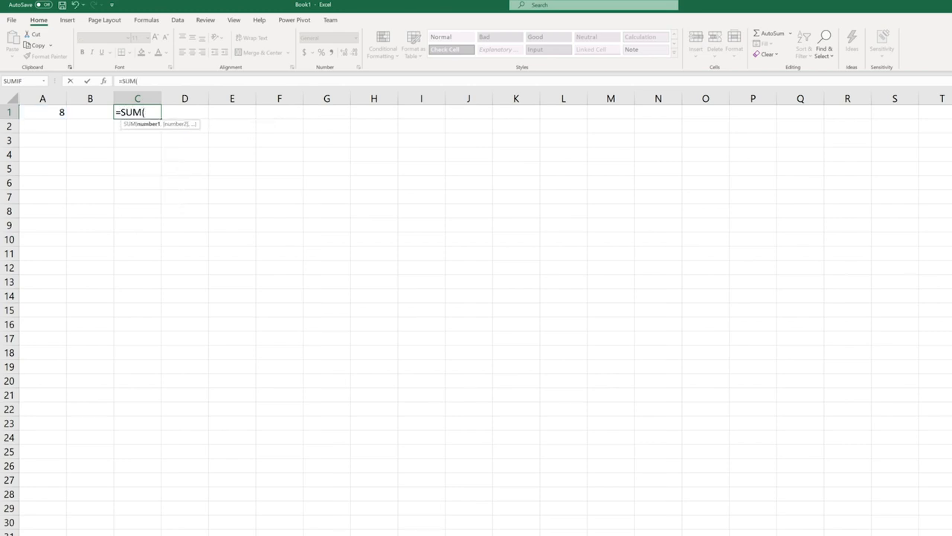
pyautogui.write('1,2,')
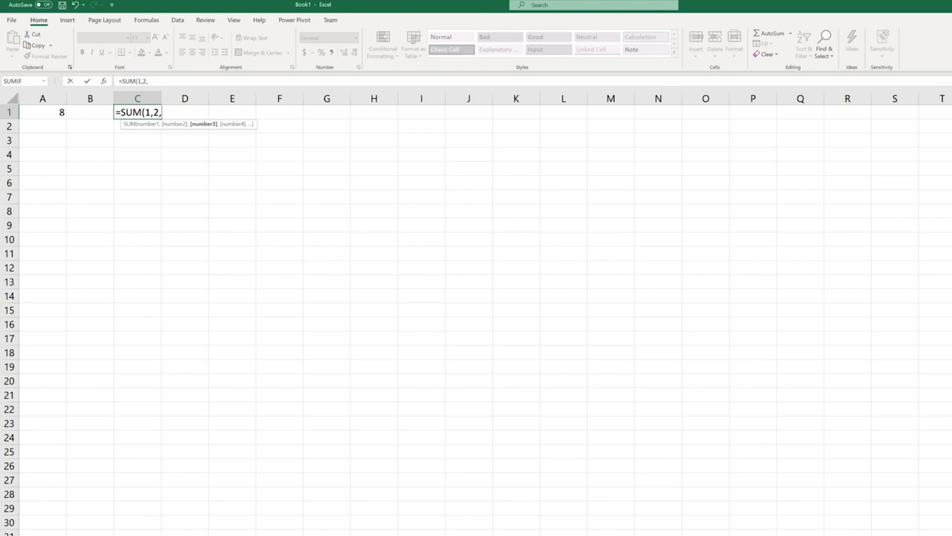
pyautogui.write('3)')
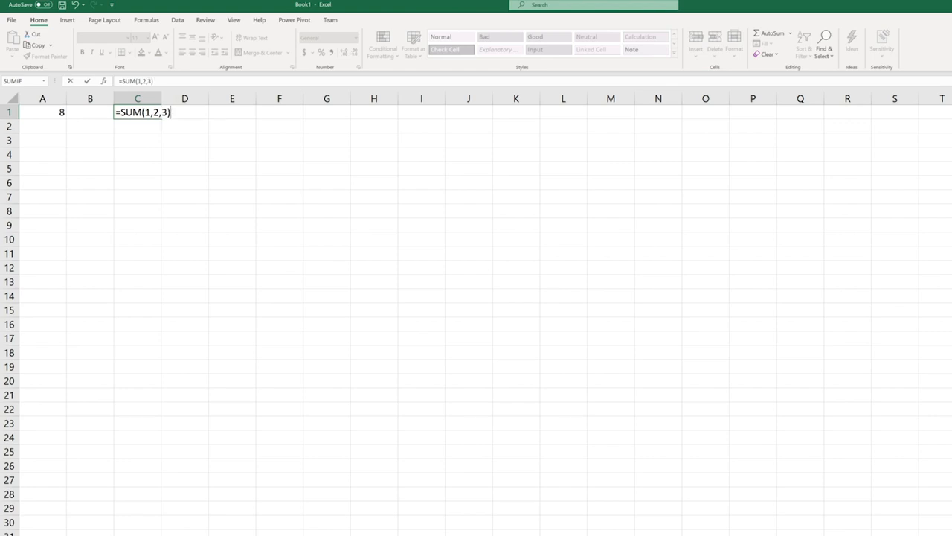